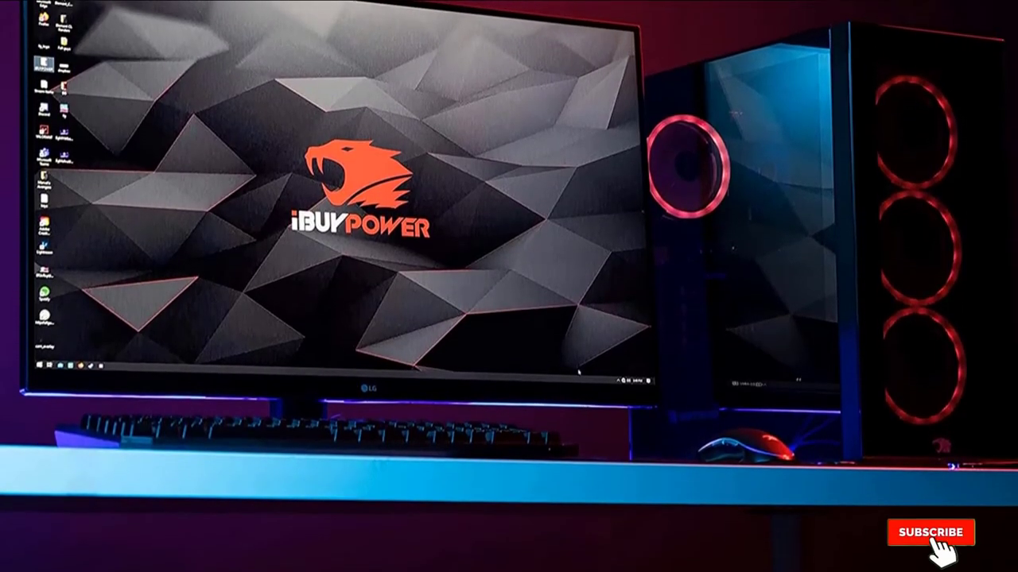
pyautogui.click(930, 531)
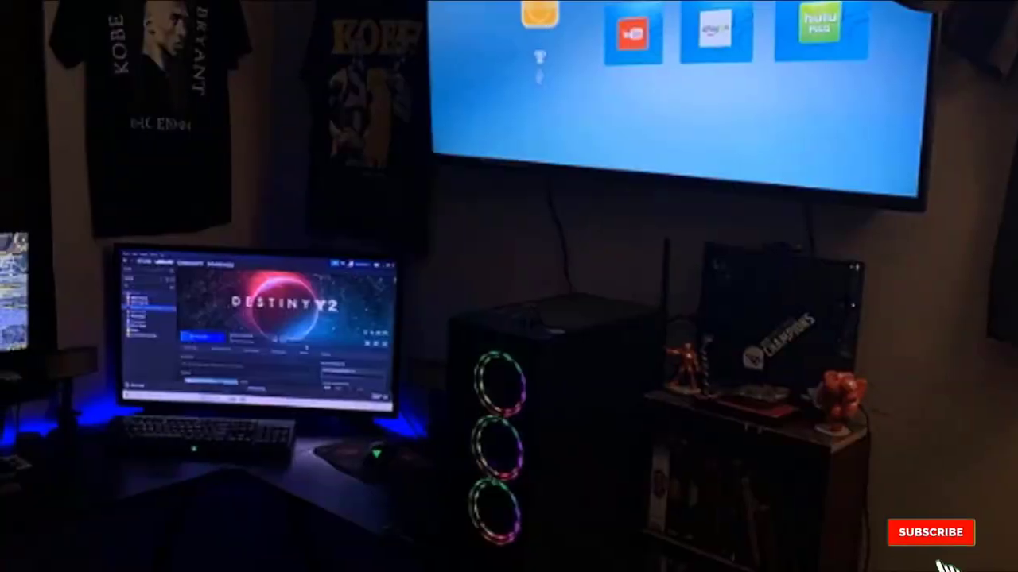
pyautogui.click(929, 531)
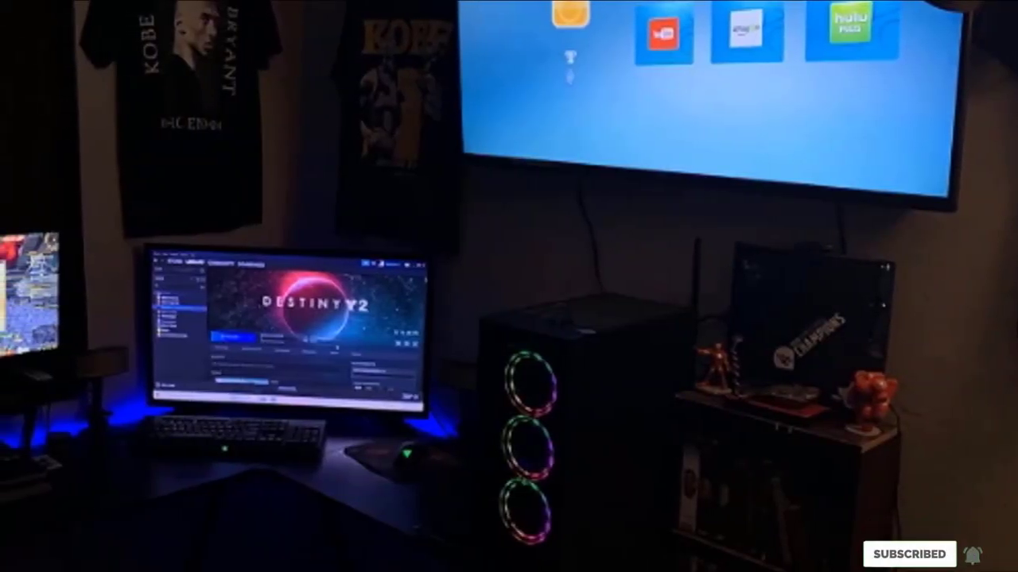